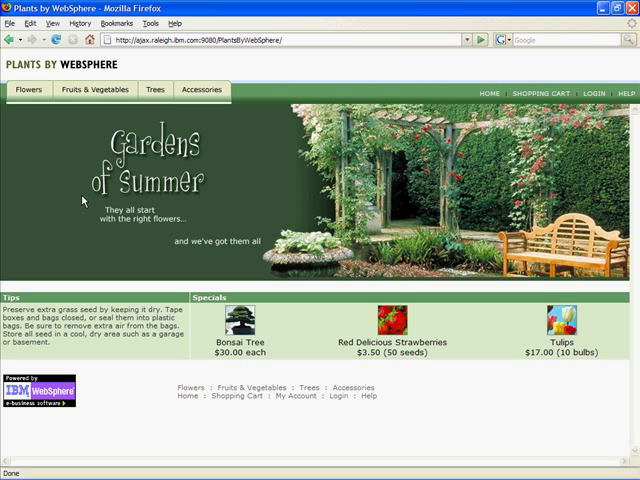
{"action": "mouse_move", "coordinate": [18, 126]}
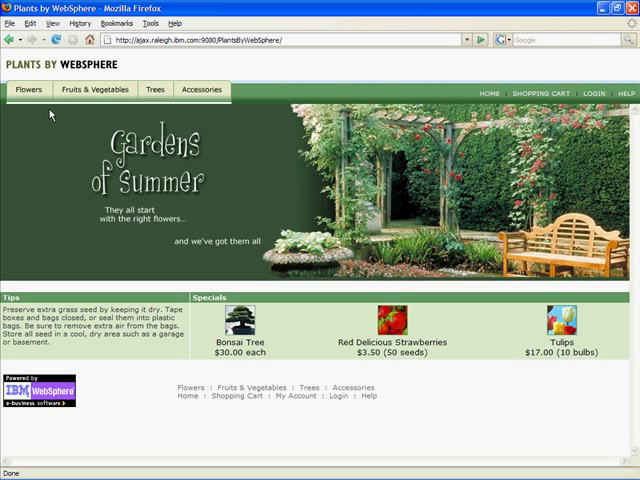
{"action": "mouse_move", "coordinate": [62, 108]}
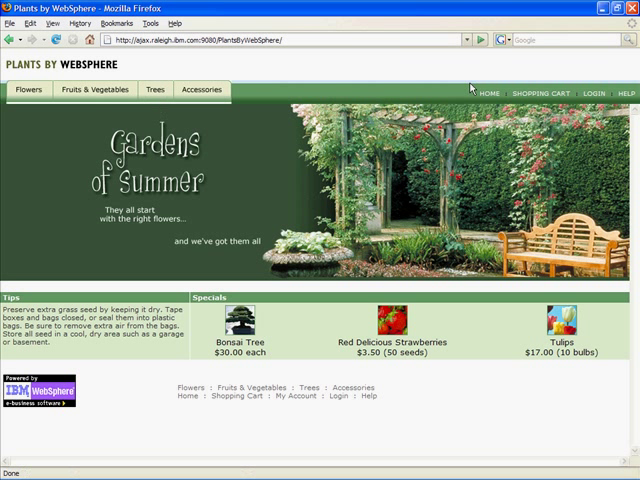
{"action": "mouse_move", "coordinate": [546, 92]}
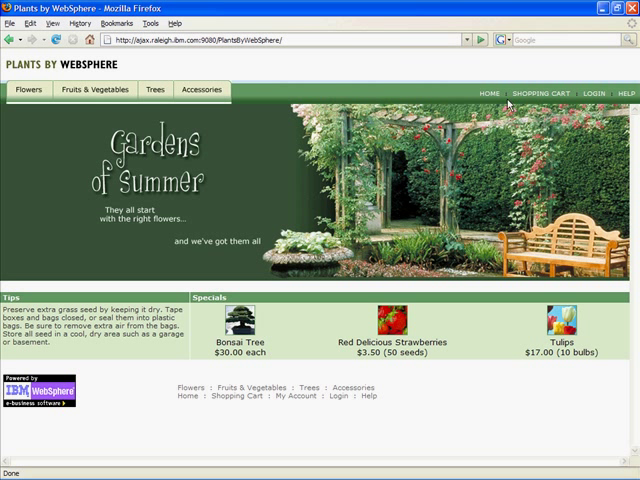
{"action": "mouse_move", "coordinate": [248, 148]}
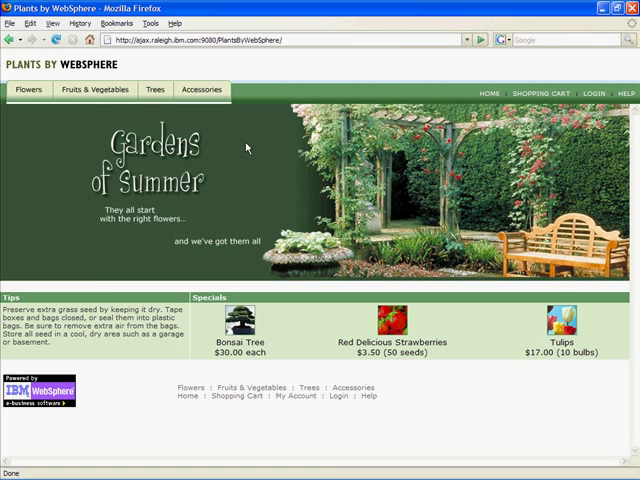
Browse the Flowers catalogue and view the Geranium product details page
{"action": "left_click", "coordinate": [30, 88]}
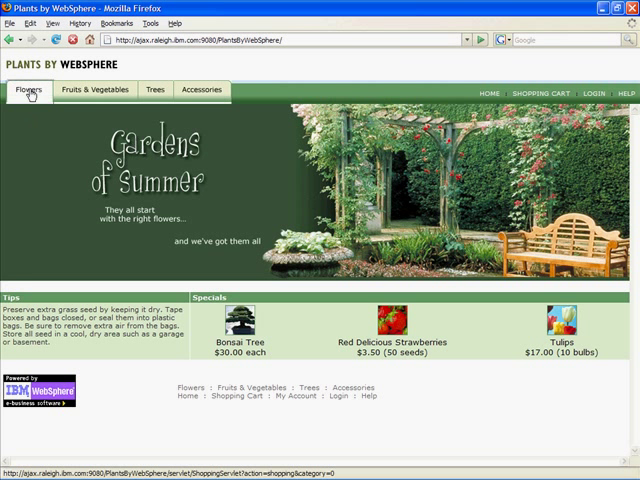
{"action": "left_click", "coordinate": [28, 88]}
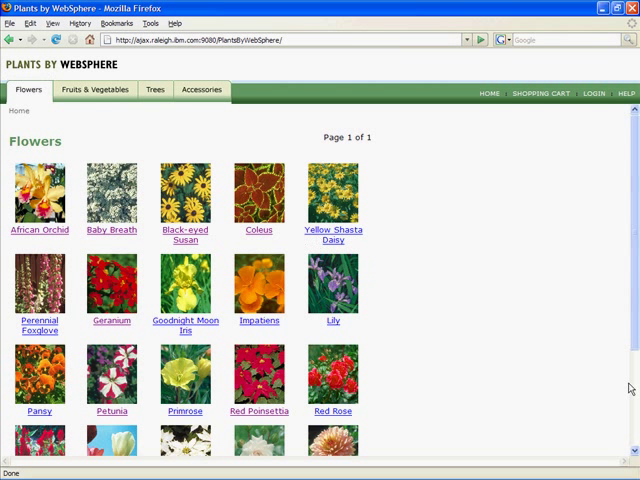
{"action": "scroll", "scroll_direction": "down", "scroll_amount": 3}
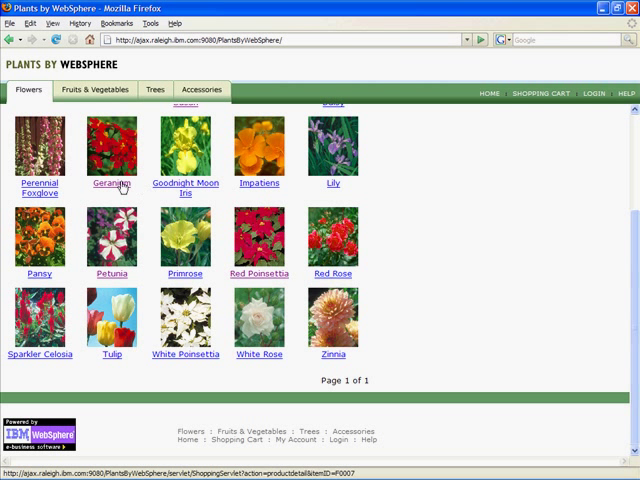
{"action": "left_click", "coordinate": [112, 184]}
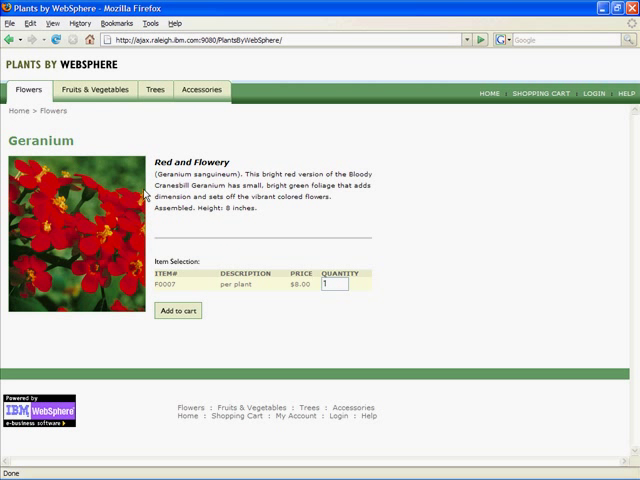
{"action": "mouse_move", "coordinate": [148, 198]}
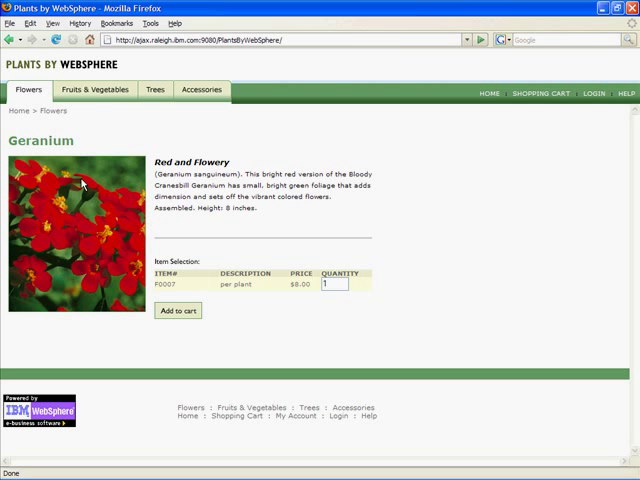
{"action": "mouse_move", "coordinate": [318, 206]}
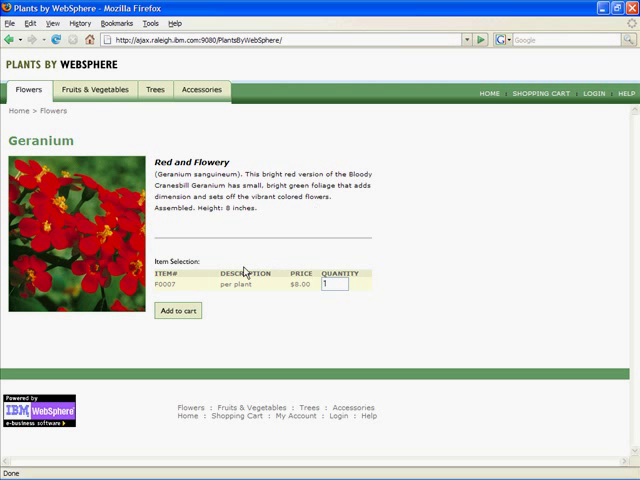
{"action": "mouse_move", "coordinate": [200, 288]}
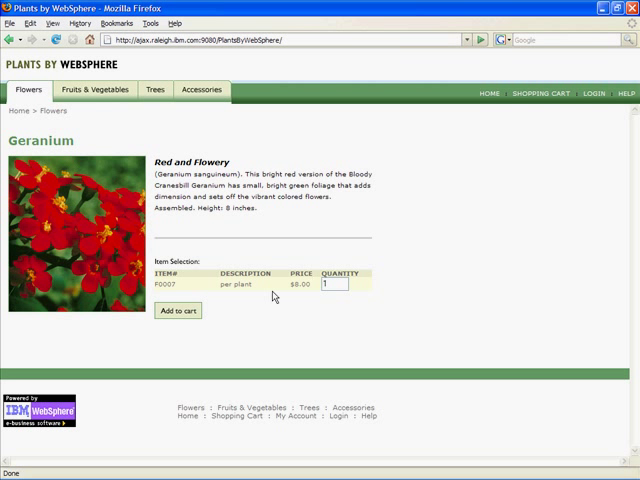
{"action": "mouse_move", "coordinate": [192, 332]}
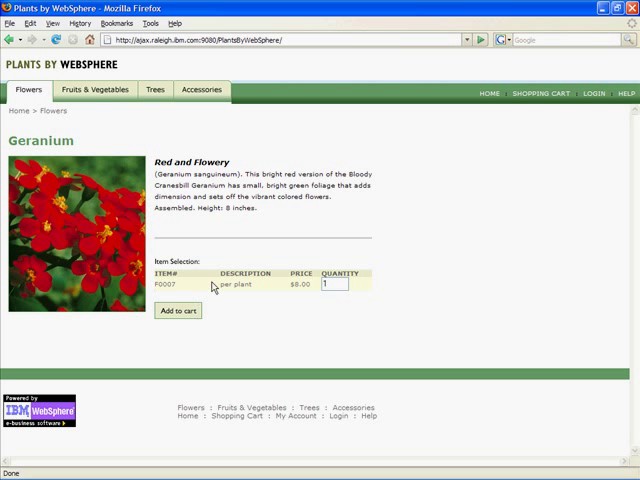
Add Geranium and Perennial Foxglove to the cart, then set Geranium's quantity to 0
{"action": "left_click", "coordinate": [176, 310]}
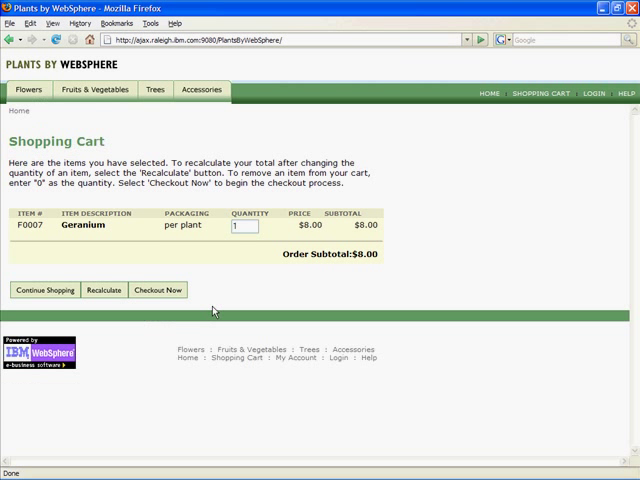
{"action": "mouse_move", "coordinate": [216, 296]}
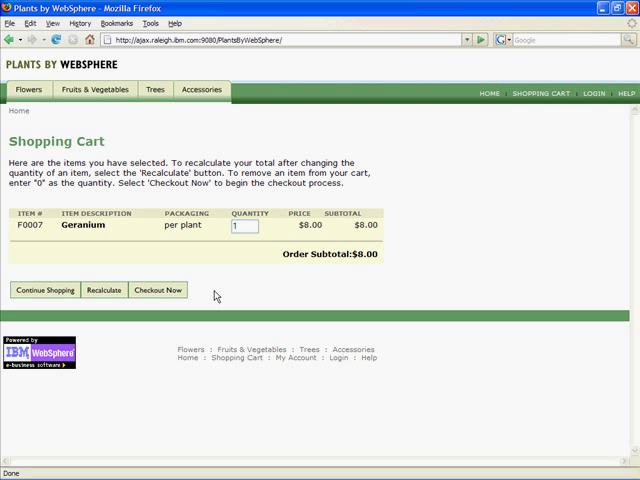
{"action": "mouse_move", "coordinate": [216, 294]}
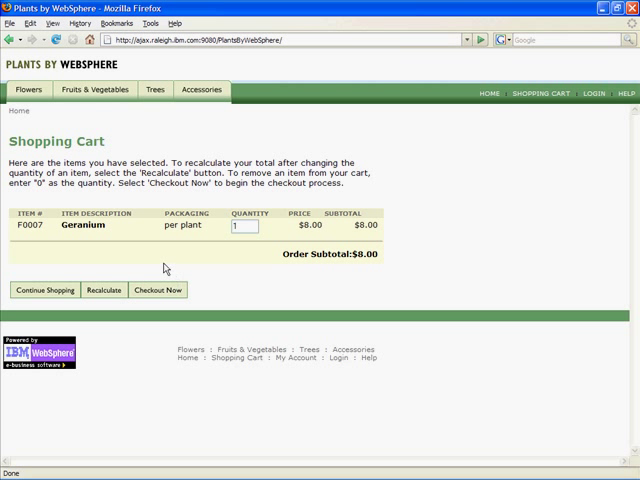
{"action": "mouse_move", "coordinate": [156, 260]}
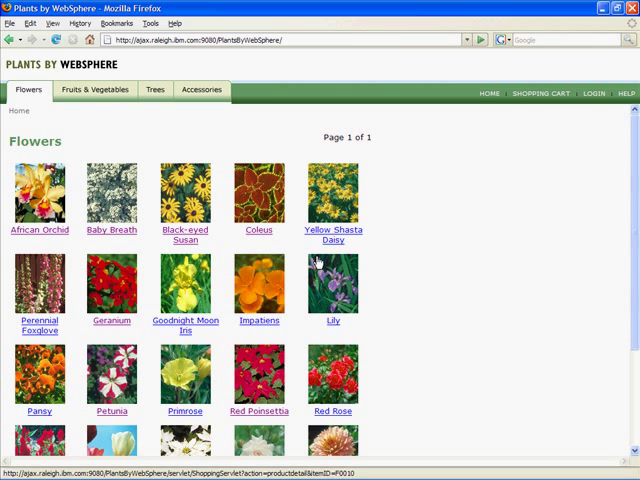
{"action": "left_click", "coordinate": [258, 292]}
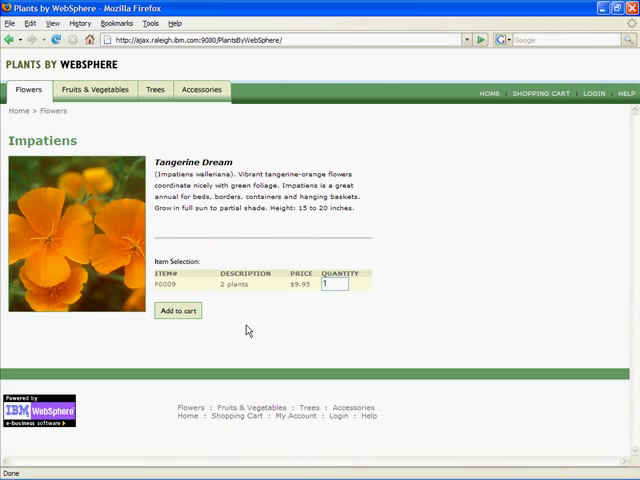
{"action": "mouse_move", "coordinate": [110, 338]}
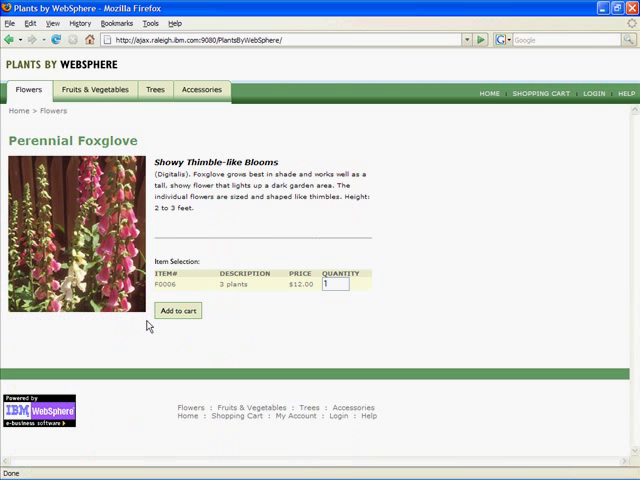
{"action": "left_click", "coordinate": [178, 310]}
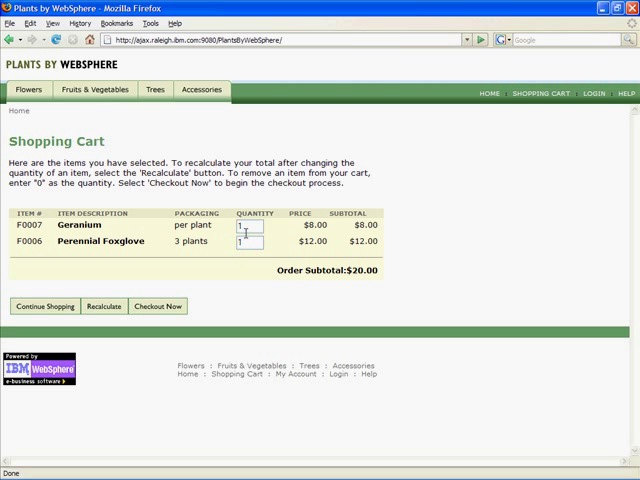
{"action": "mouse_move", "coordinate": [232, 276]}
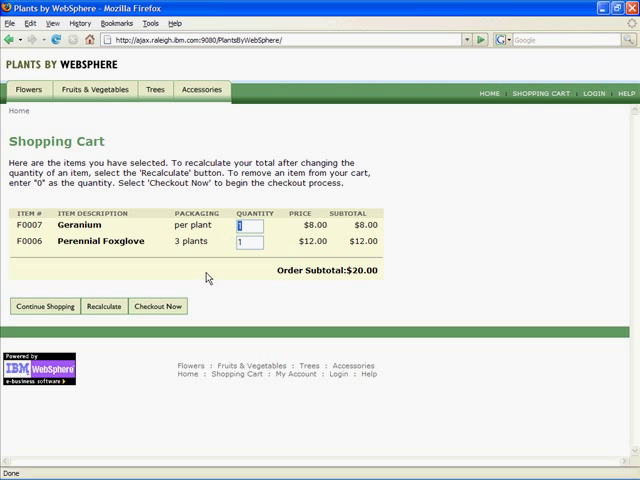
{"action": "type", "text": "0"}
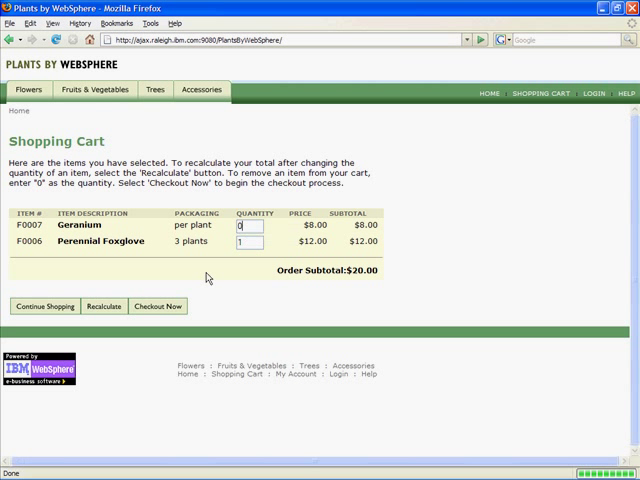
Review the cart now holding only Perennial Foxglove at $12.00, then return to the home page
{"action": "left_click", "coordinate": [104, 306]}
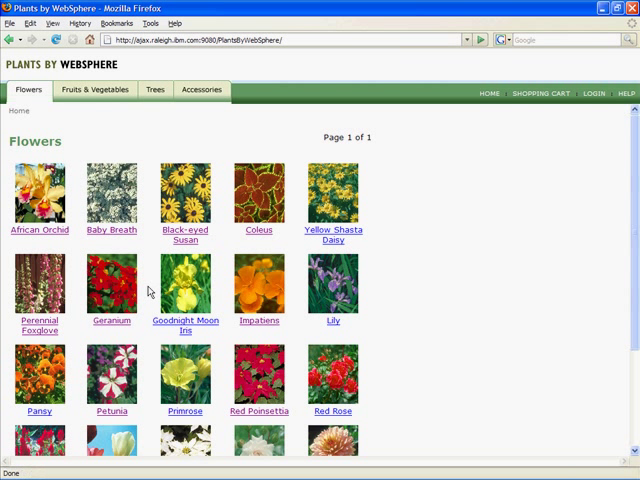
{"action": "mouse_move", "coordinate": [148, 292]}
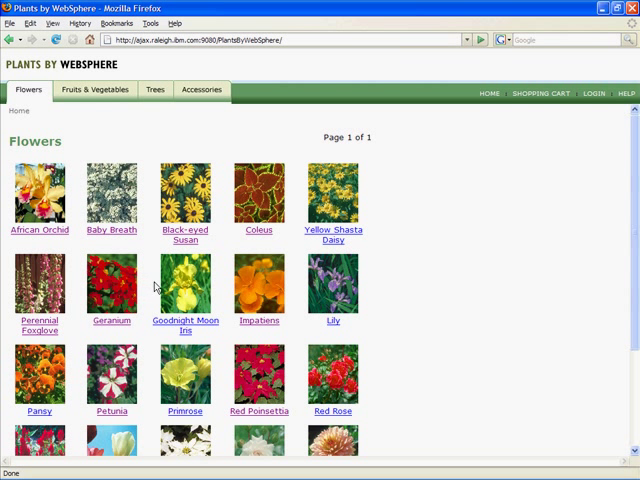
{"action": "mouse_move", "coordinate": [156, 288]}
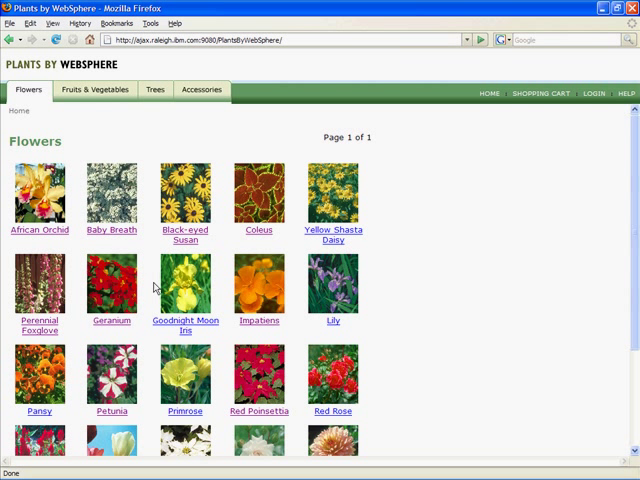
{"action": "mouse_move", "coordinate": [156, 288]}
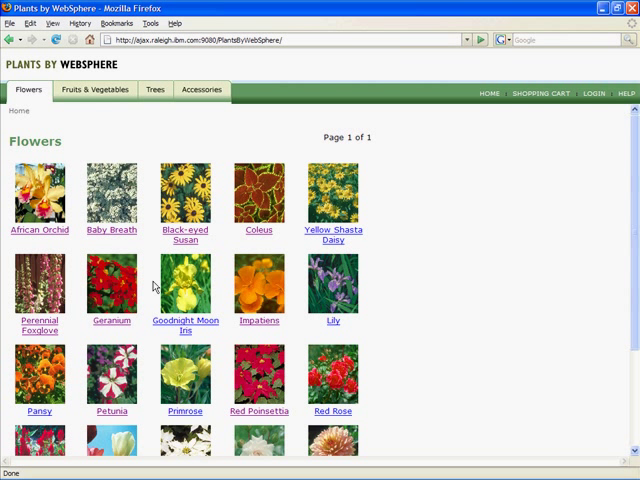
{"action": "mouse_move", "coordinate": [152, 272]}
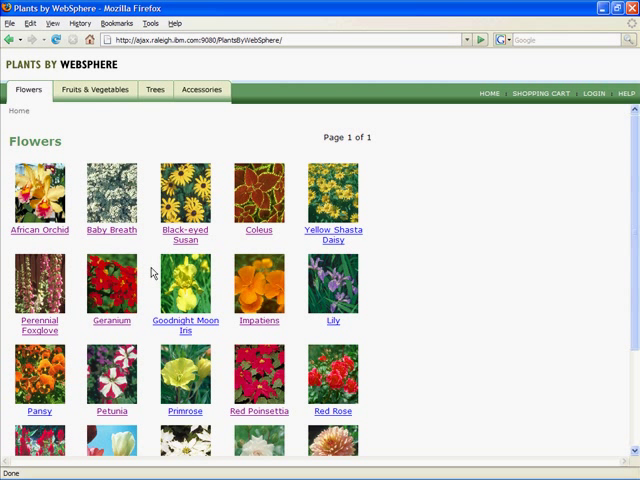
{"action": "mouse_move", "coordinate": [148, 256]}
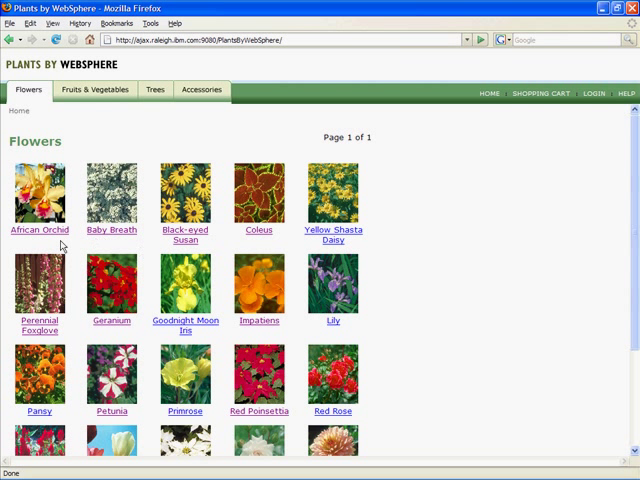
{"action": "mouse_move", "coordinate": [292, 260]}
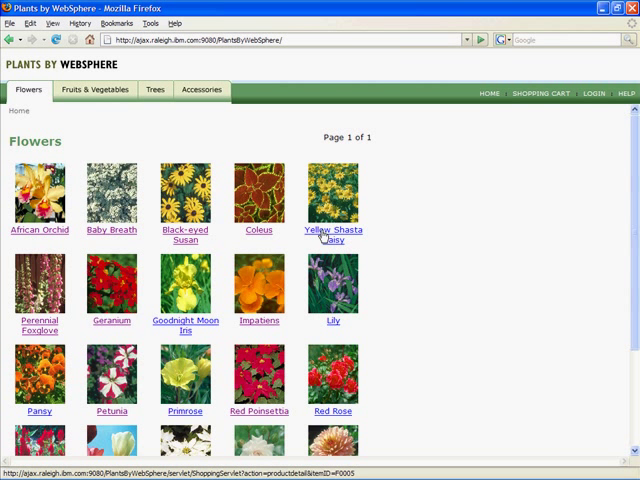
{"action": "left_click", "coordinate": [332, 228]}
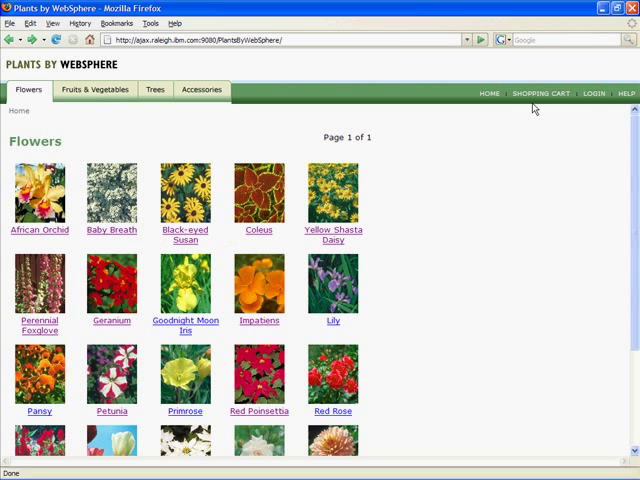
{"action": "left_click", "coordinate": [540, 92]}
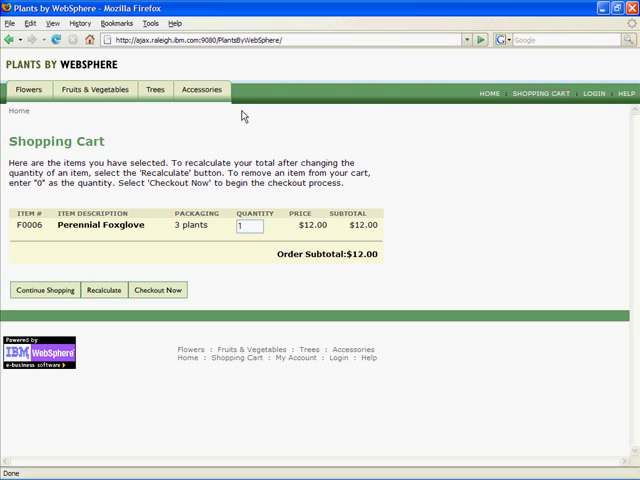
{"action": "left_click", "coordinate": [28, 88]}
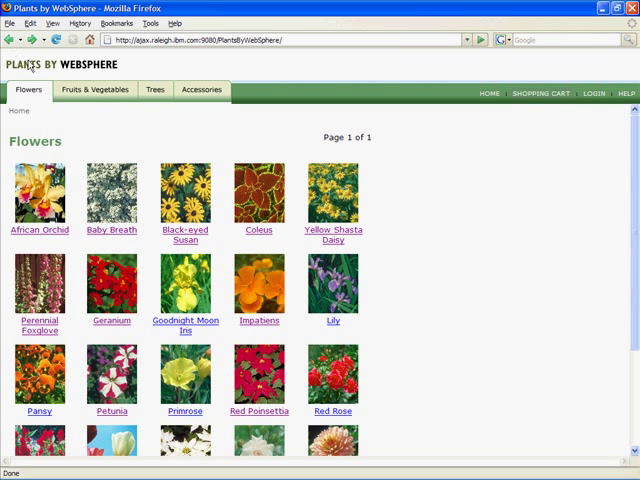
{"action": "left_click", "coordinate": [20, 112]}
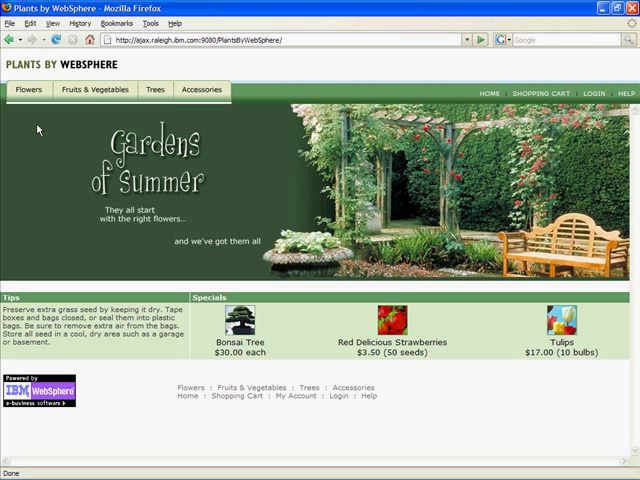
{"action": "mouse_move", "coordinate": [64, 166]}
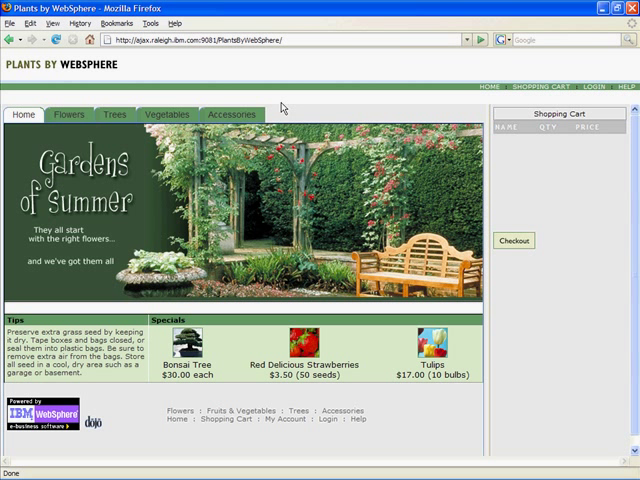
{"action": "mouse_move", "coordinate": [218, 136]}
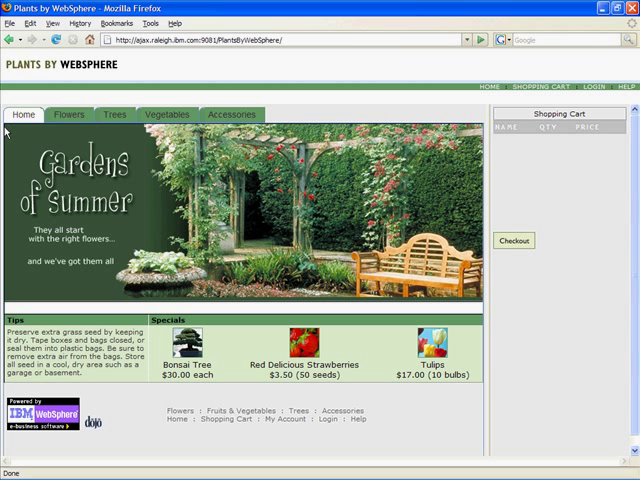
{"action": "mouse_move", "coordinate": [404, 196]}
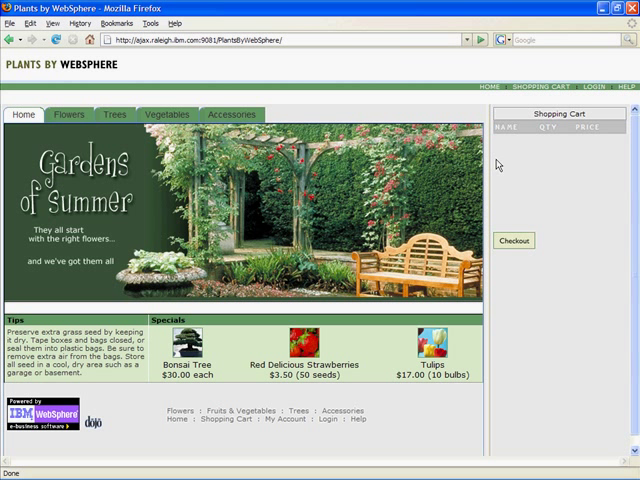
{"action": "mouse_move", "coordinate": [588, 380]}
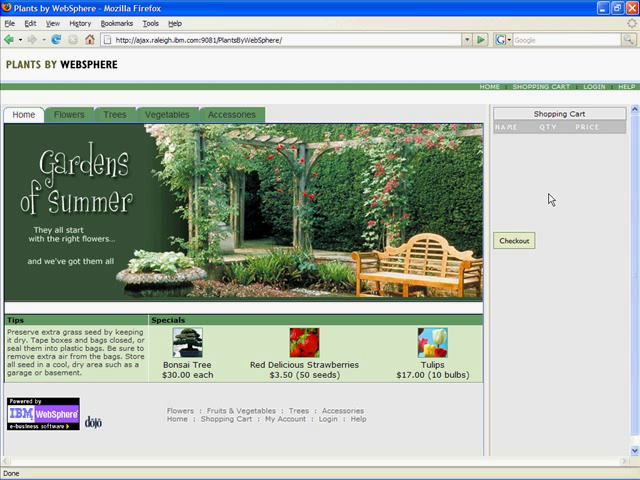
{"action": "mouse_move", "coordinate": [524, 190]}
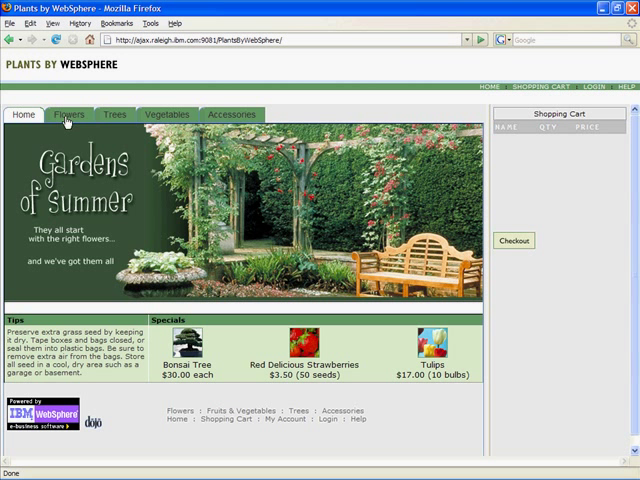
Show the enhanced Flowers catalogue with inline details and the cart side panel
{"action": "left_click", "coordinate": [68, 114]}
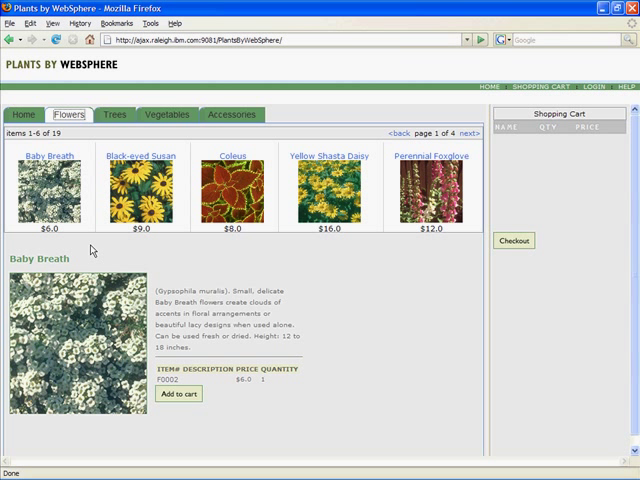
{"action": "mouse_move", "coordinate": [120, 252]}
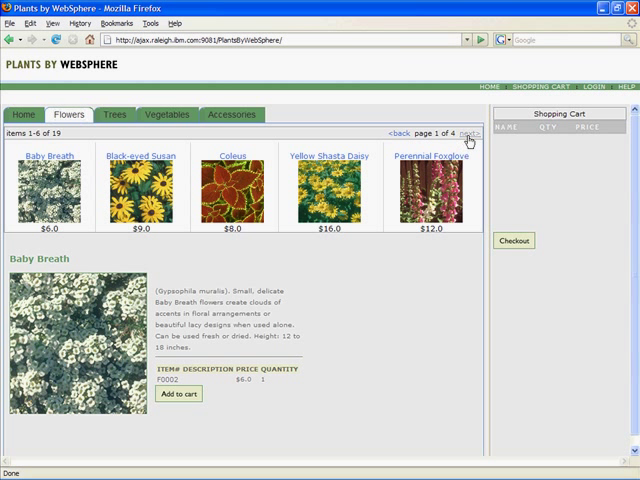
On page 2 of Flowers, view Lily and Pansy details inline, ending on the Lily
{"action": "left_click", "coordinate": [462, 132]}
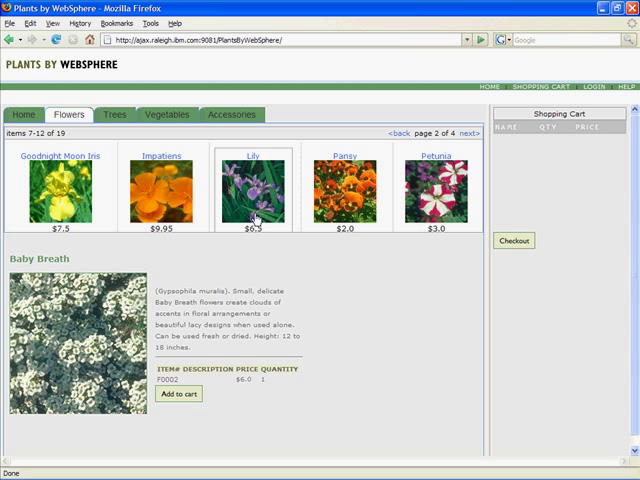
{"action": "left_click", "coordinate": [252, 192]}
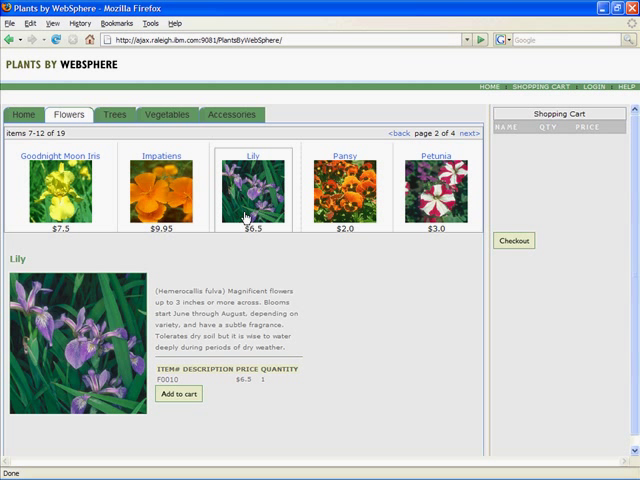
{"action": "mouse_move", "coordinate": [156, 268]}
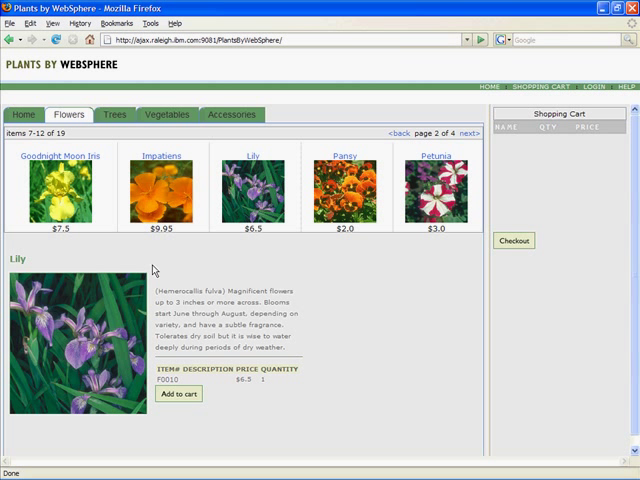
{"action": "mouse_move", "coordinate": [304, 322]}
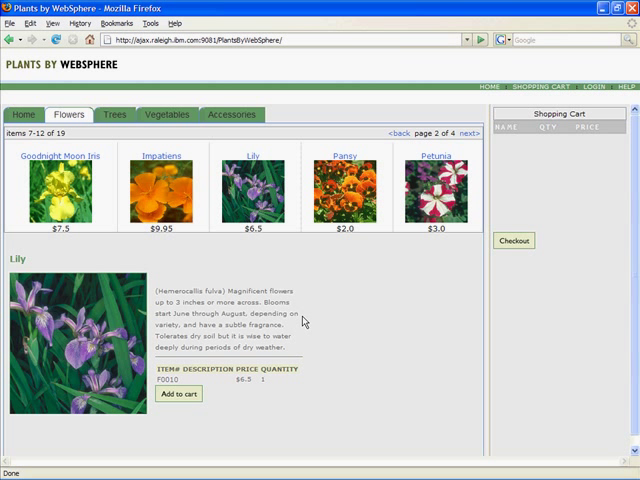
{"action": "mouse_move", "coordinate": [102, 340]}
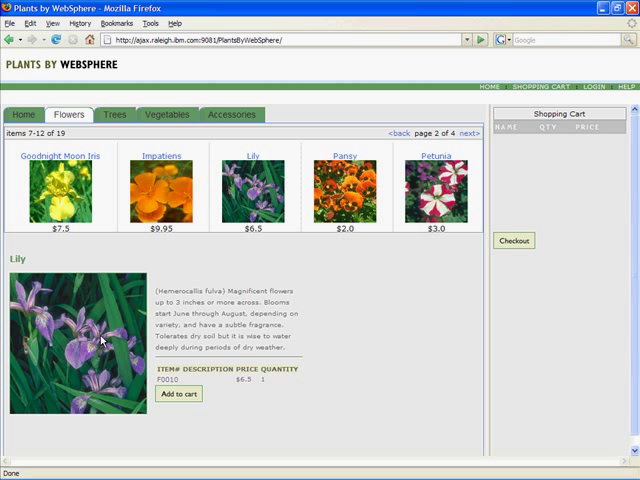
{"action": "mouse_move", "coordinate": [292, 388]}
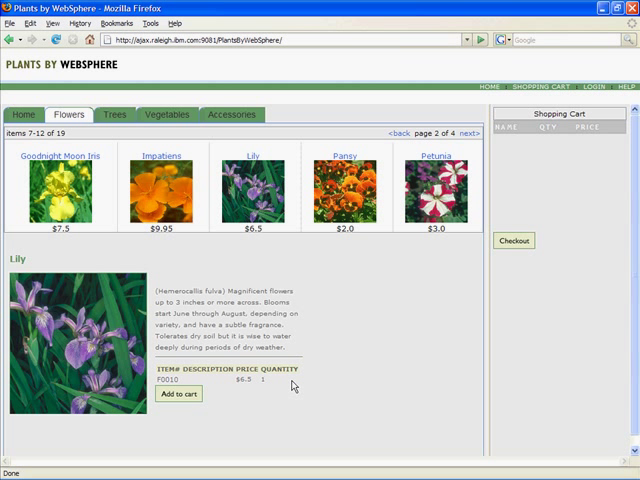
{"action": "left_click", "coordinate": [164, 190]}
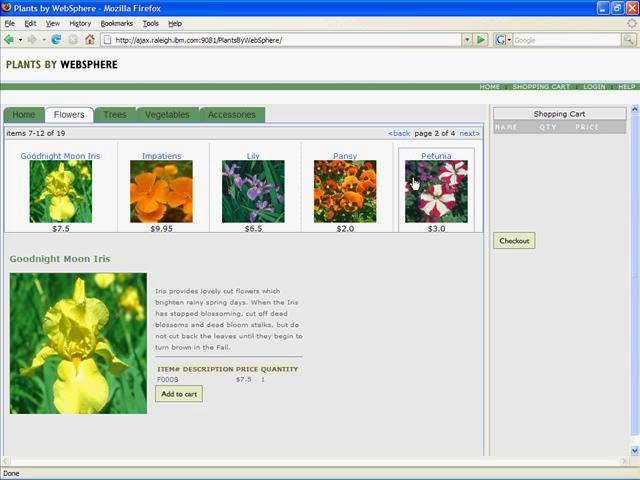
{"action": "left_click", "coordinate": [346, 190]}
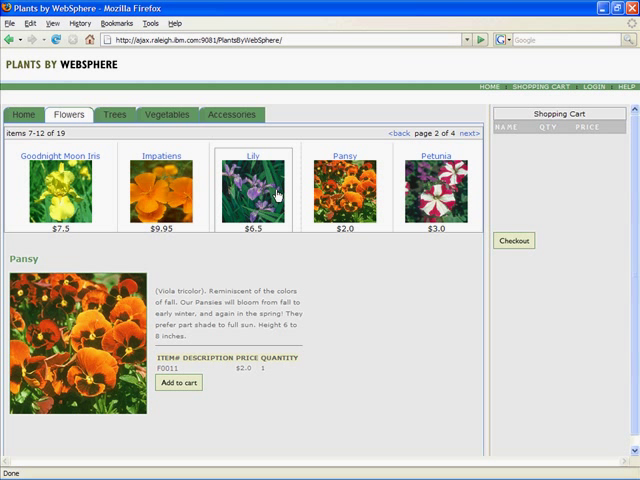
{"action": "left_click", "coordinate": [256, 190]}
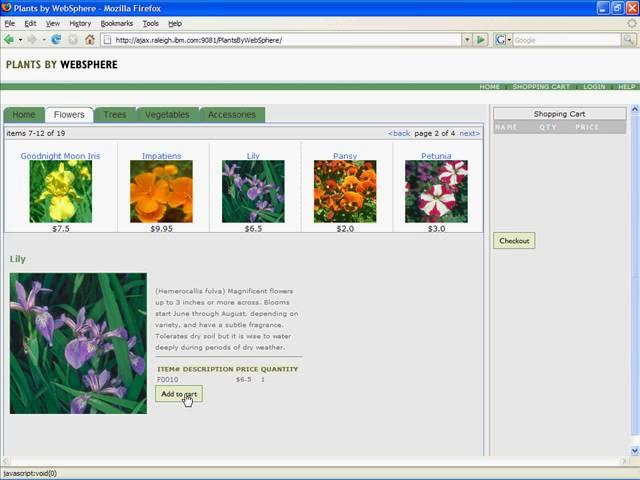
Add the Lily to the side cart ($6.50), then show the Petunia's details inline
{"action": "left_click", "coordinate": [178, 394]}
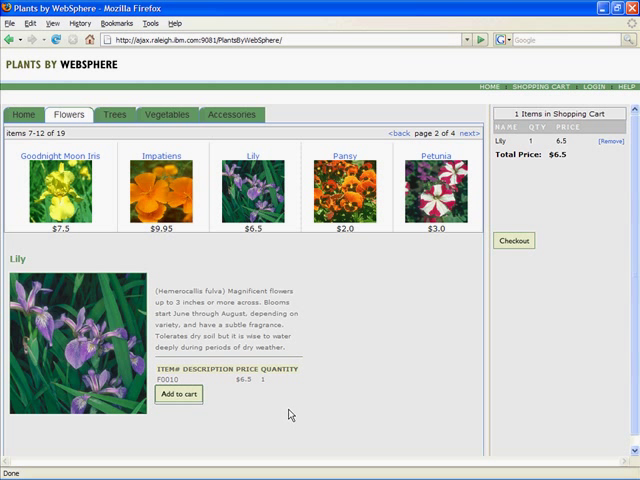
{"action": "mouse_move", "coordinate": [582, 142]}
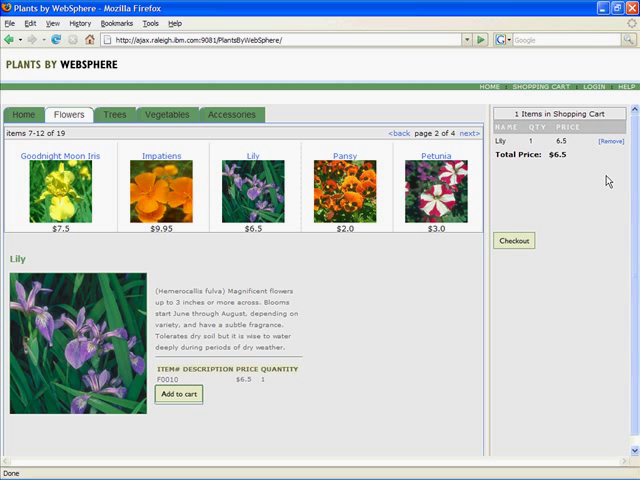
{"action": "mouse_move", "coordinate": [504, 178]}
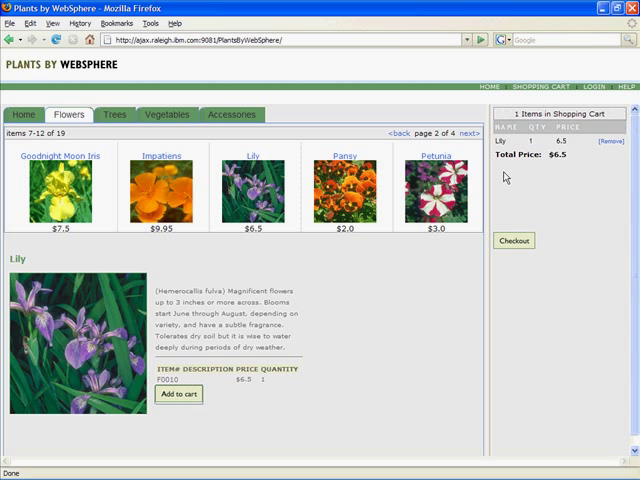
{"action": "mouse_move", "coordinate": [520, 184]}
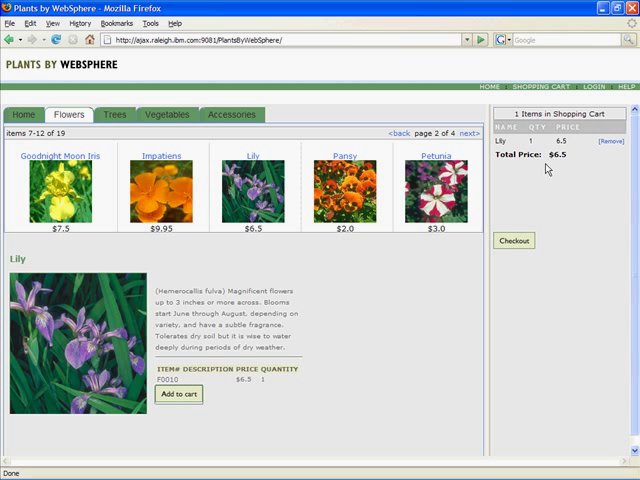
{"action": "mouse_move", "coordinate": [444, 312]}
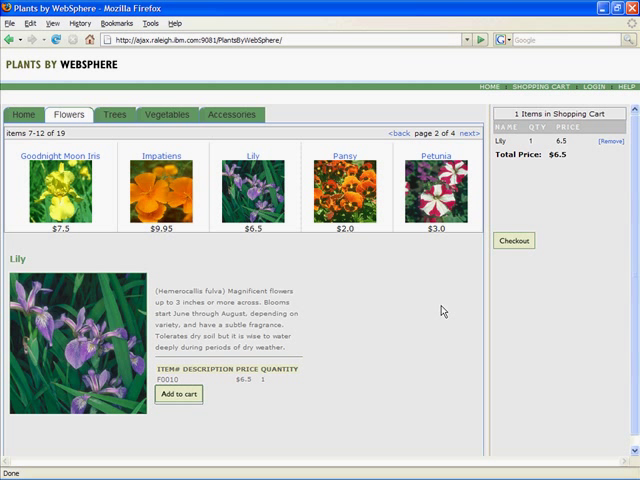
{"action": "mouse_move", "coordinate": [442, 328]}
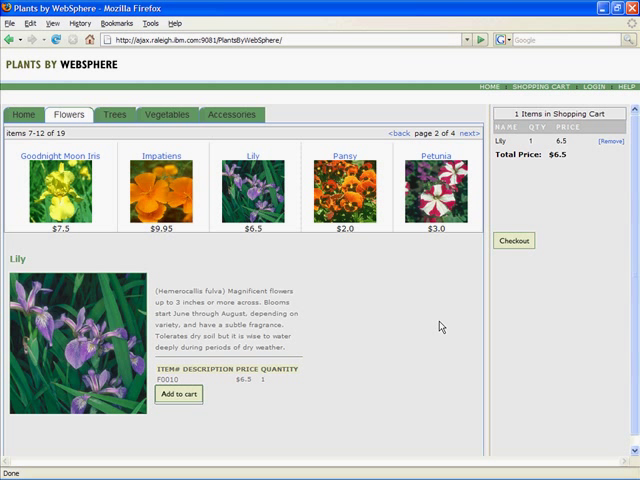
{"action": "mouse_move", "coordinate": [436, 320]}
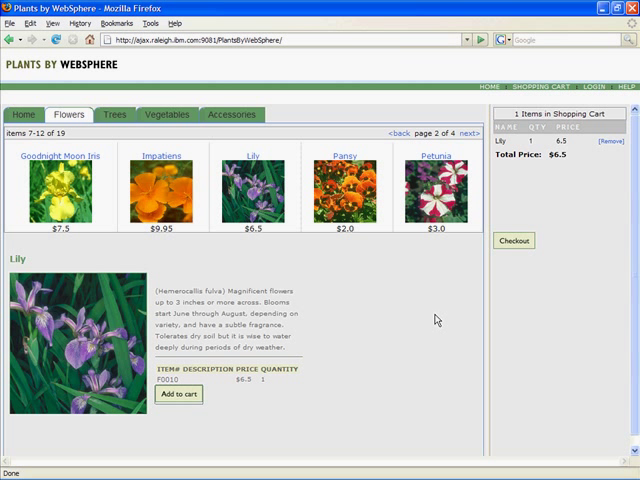
{"action": "mouse_move", "coordinate": [396, 272]}
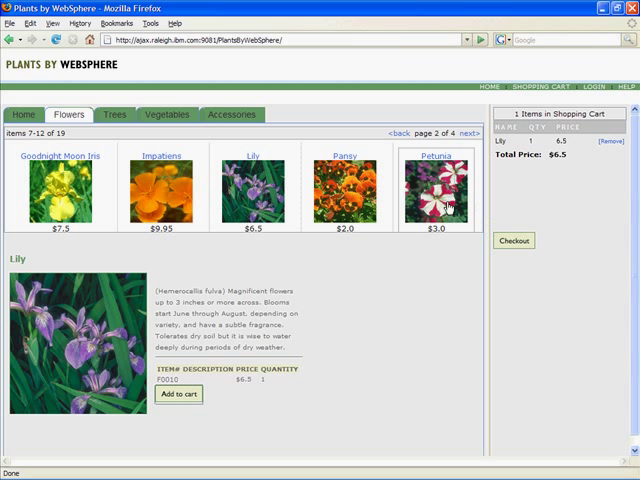
{"action": "left_click", "coordinate": [434, 200]}
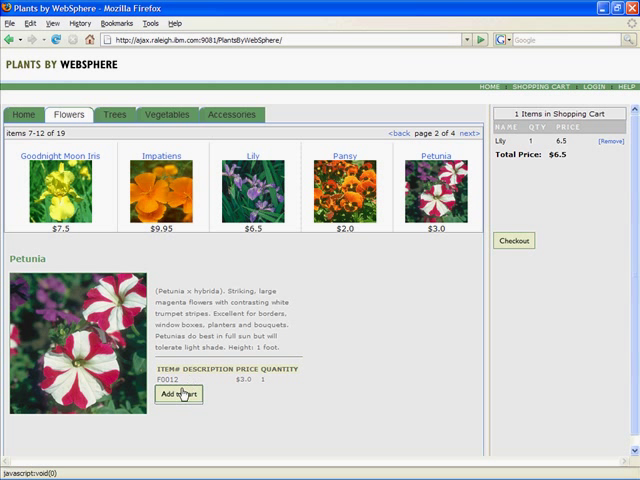
Add the Petunia to the cart and remove the Lily, leaving a $3.00 total
{"action": "left_click", "coordinate": [178, 392]}
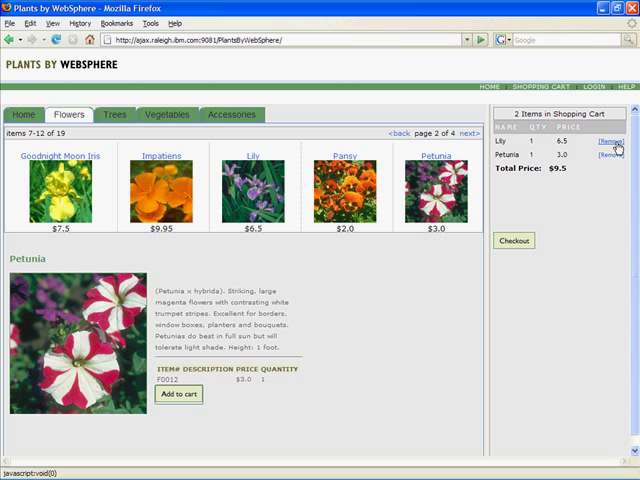
{"action": "left_click", "coordinate": [608, 140]}
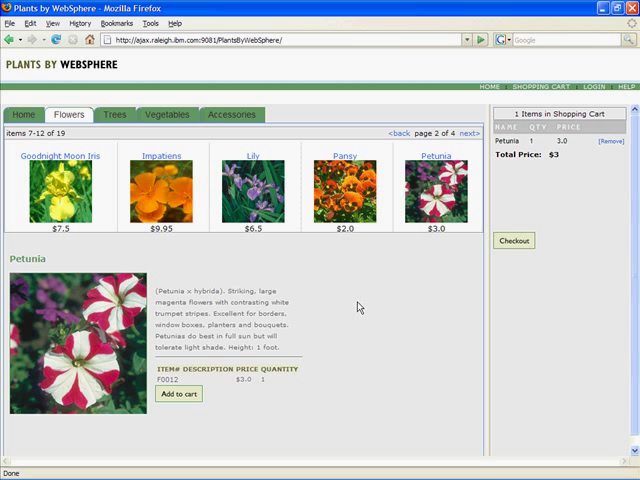
{"action": "mouse_move", "coordinate": [370, 316]}
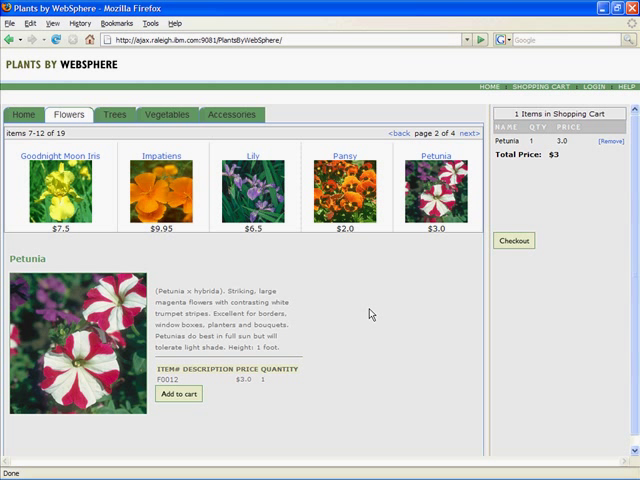
{"action": "mouse_move", "coordinate": [388, 294]}
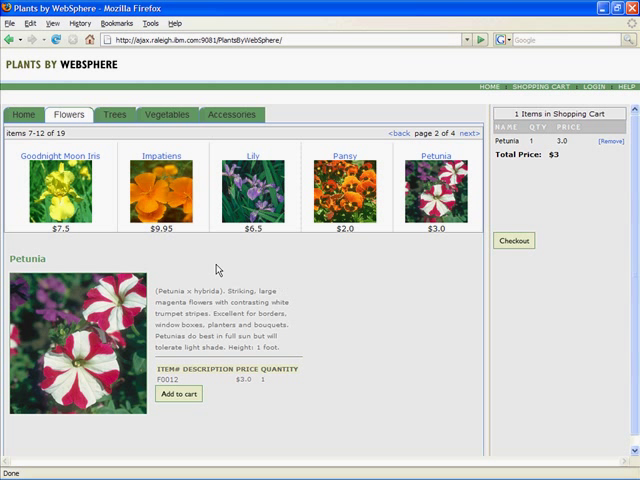
{"action": "mouse_move", "coordinate": [288, 296]}
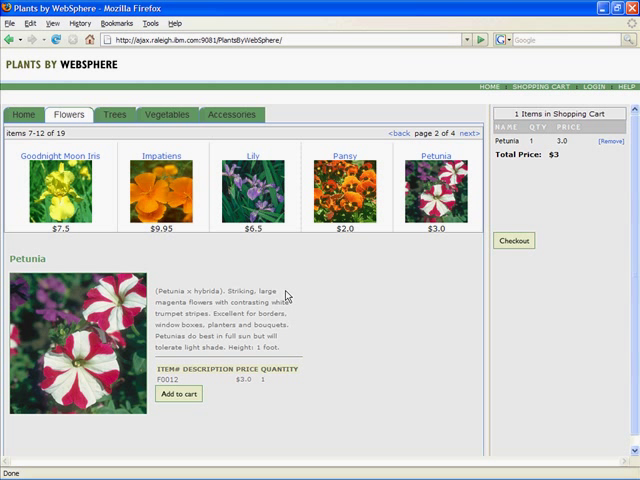
{"action": "mouse_move", "coordinate": [286, 296]}
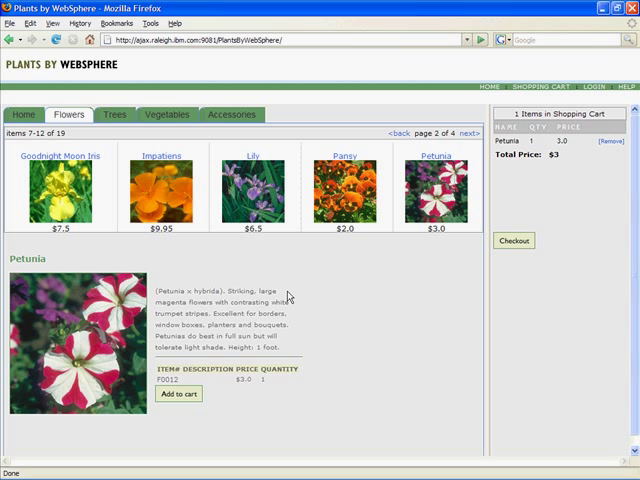
{"action": "mouse_move", "coordinate": [336, 316]}
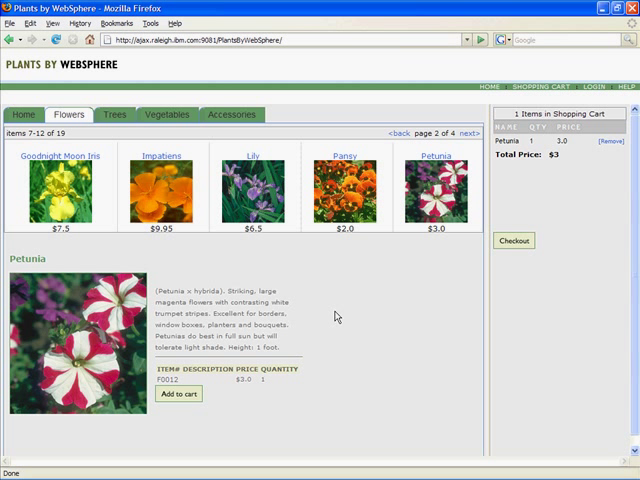
{"action": "mouse_move", "coordinate": [336, 316]}
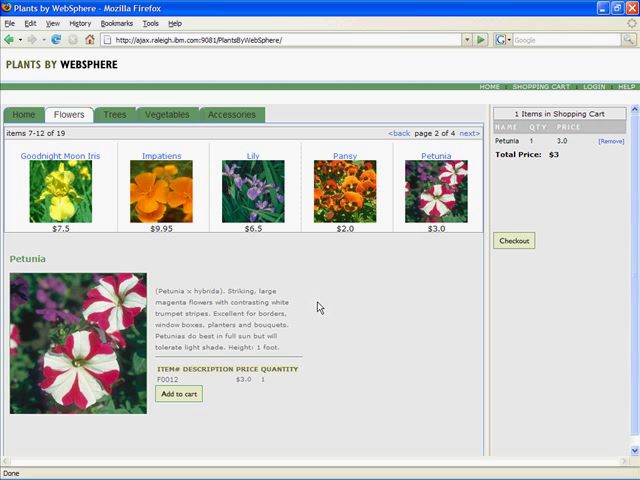
{"action": "mouse_move", "coordinate": [320, 308]}
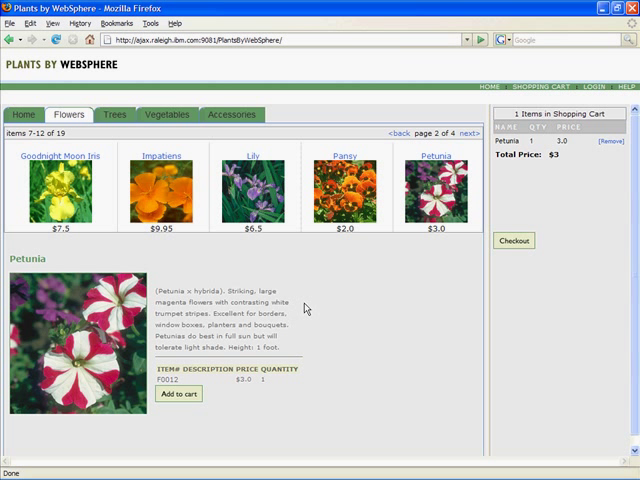
{"action": "mouse_move", "coordinate": [304, 308]}
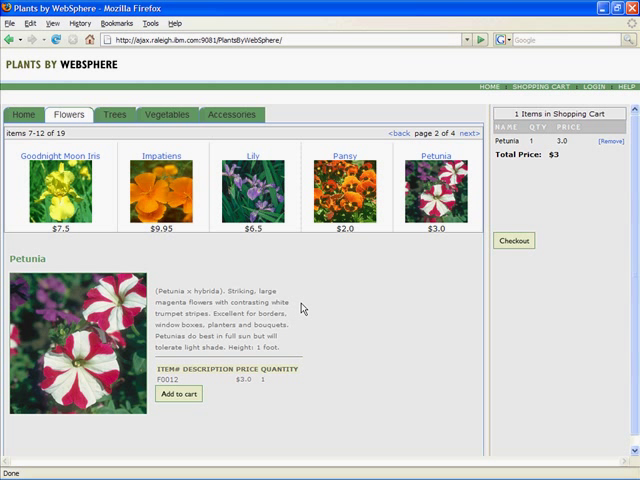
{"action": "mouse_move", "coordinate": [304, 310]}
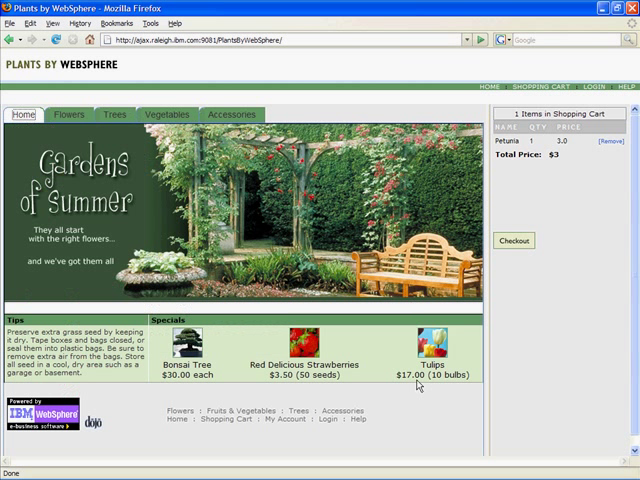
{"action": "mouse_move", "coordinate": [408, 424]}
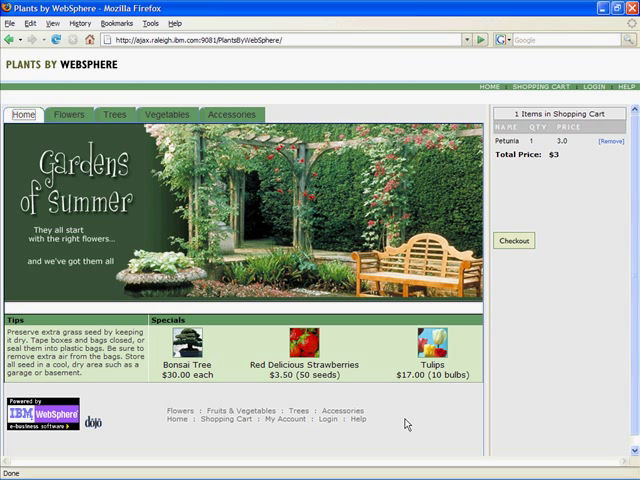
Switch to another open window with Alt+Tab after returning to the home page
{"action": "key", "text": "Alt+Tab"}
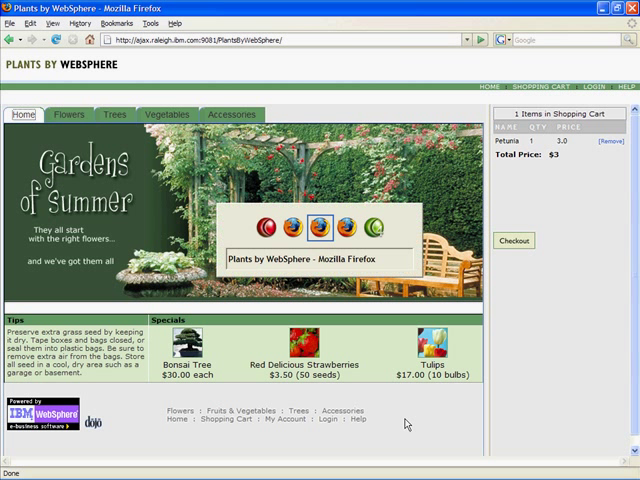